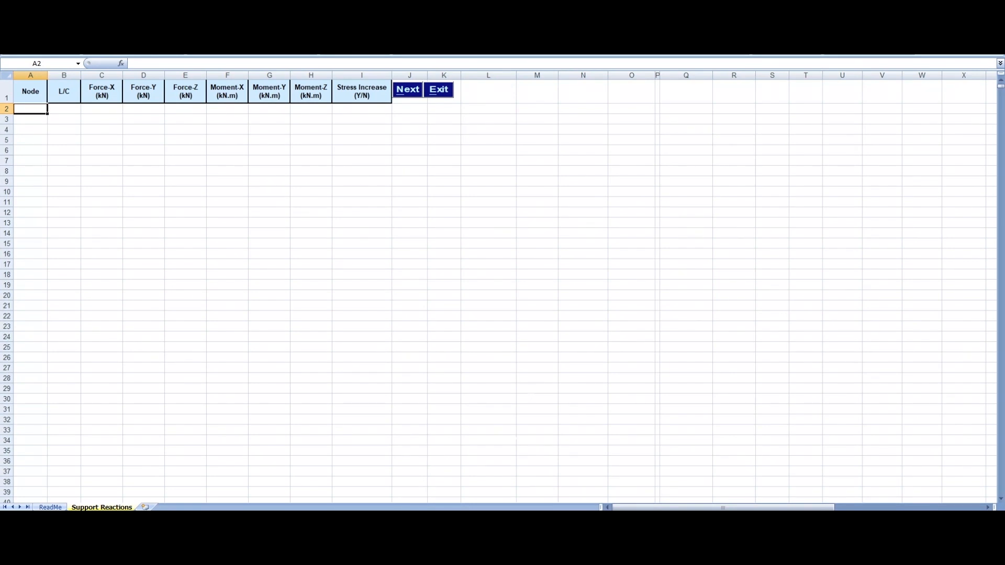
mouse_move(512, 506)
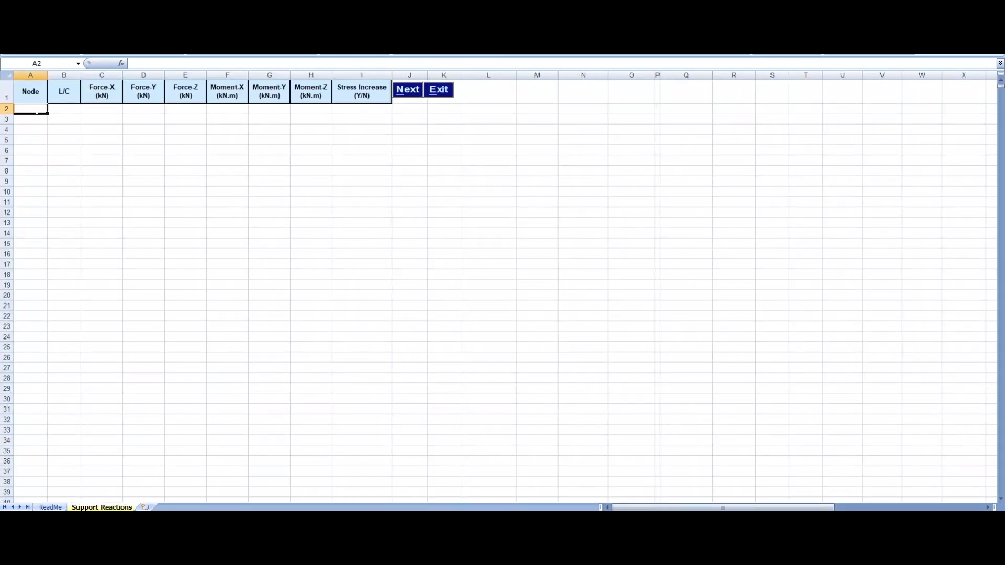
Step: Paste the node 1, 4 and 5 support reactions into A2 and advance to baseplate selection
click(408, 89)
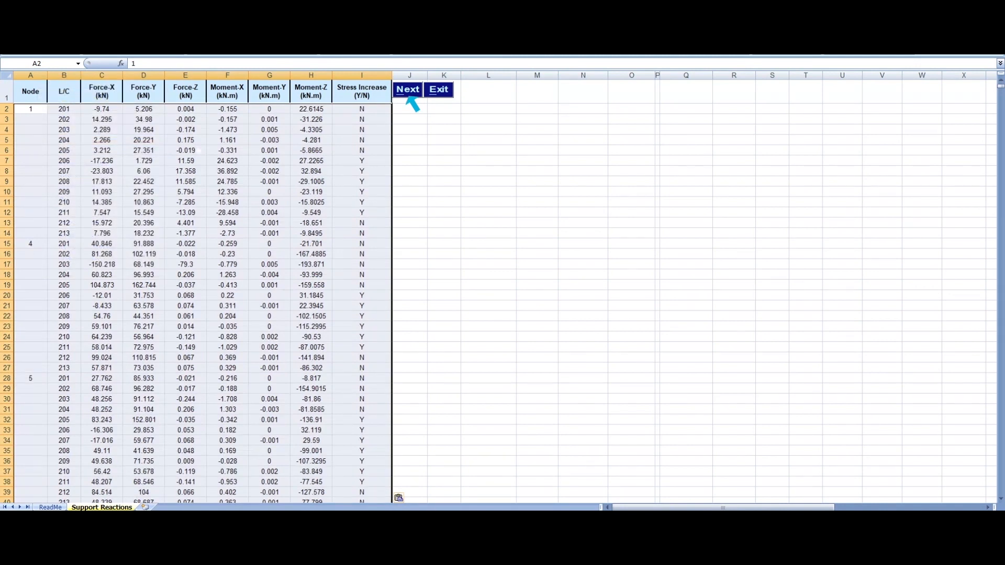
click(408, 89)
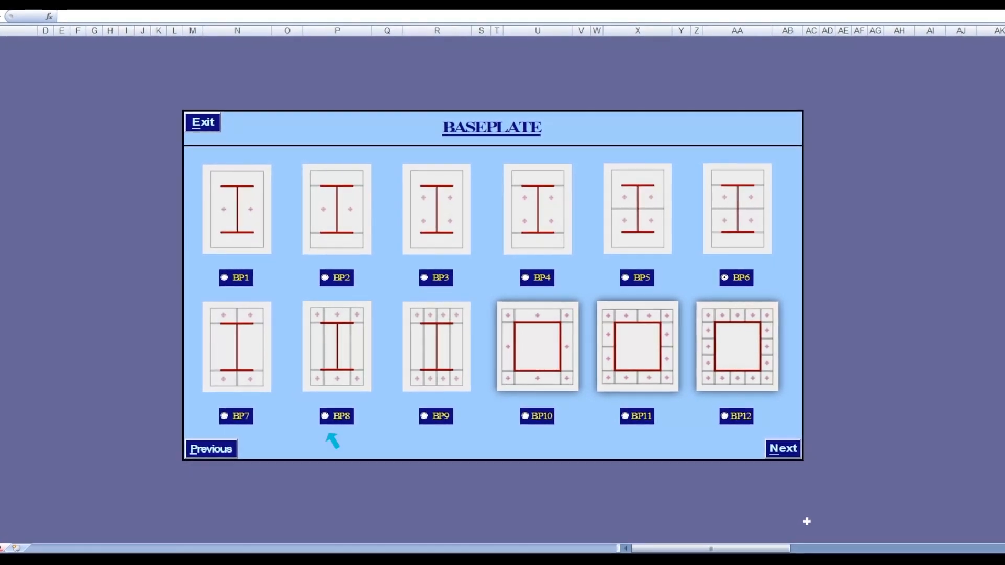
Step: Select the BP8 stiffened baseplate layout and advance to its plan dimensions
click(310, 418)
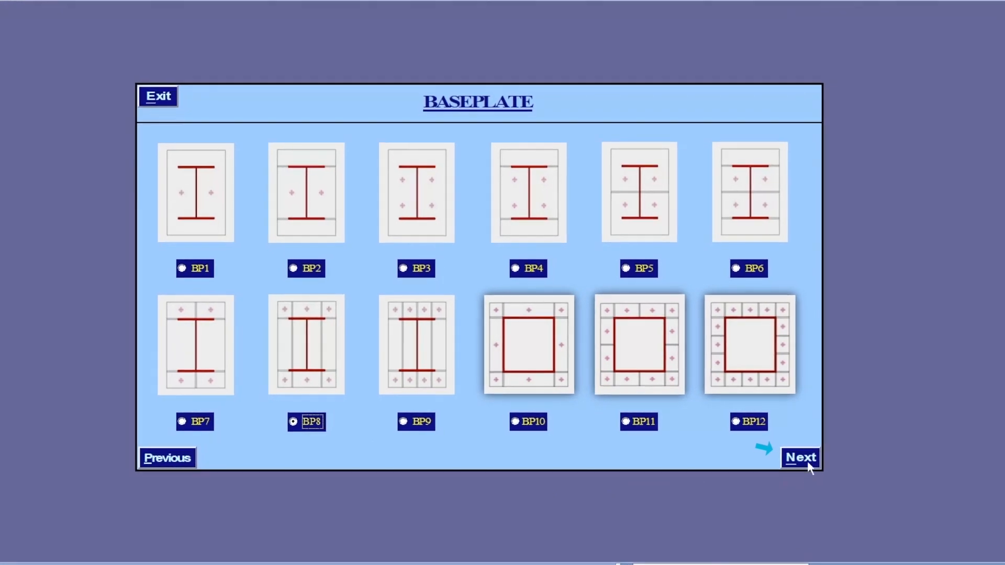
click(799, 456)
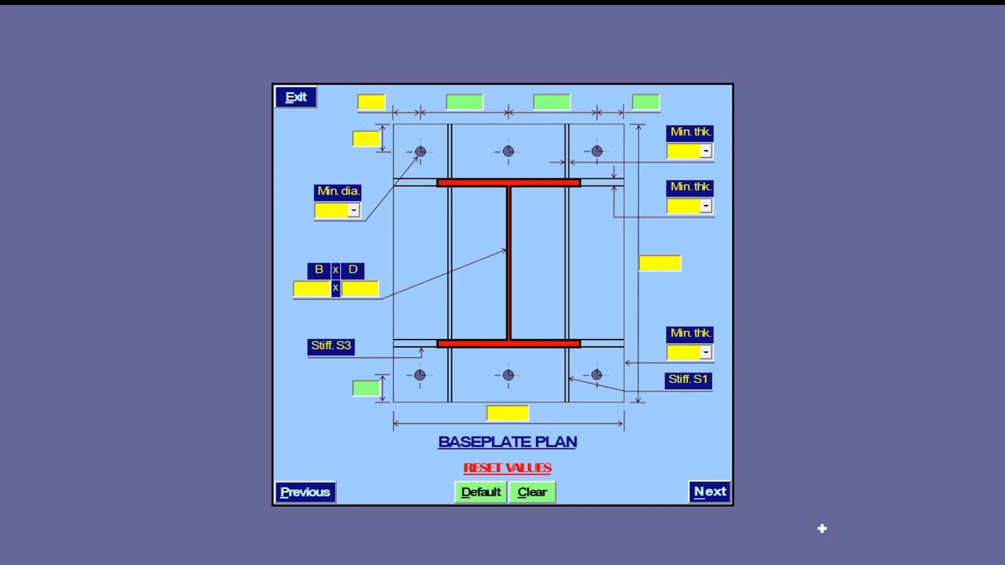
Step: Set the minimum bolt diameter to 20 and enter the 350 × 750 section dimensions
click(353, 210)
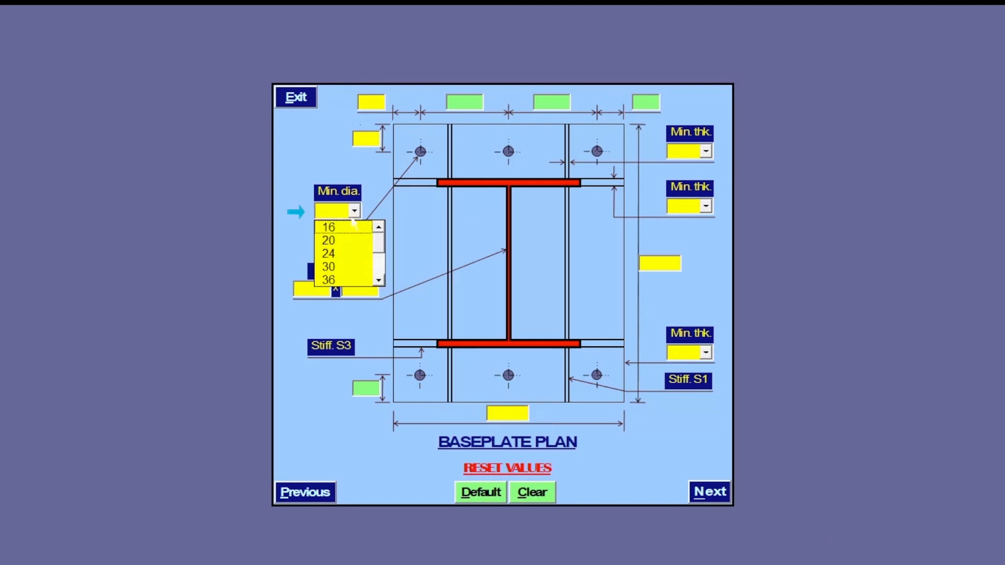
click(328, 240)
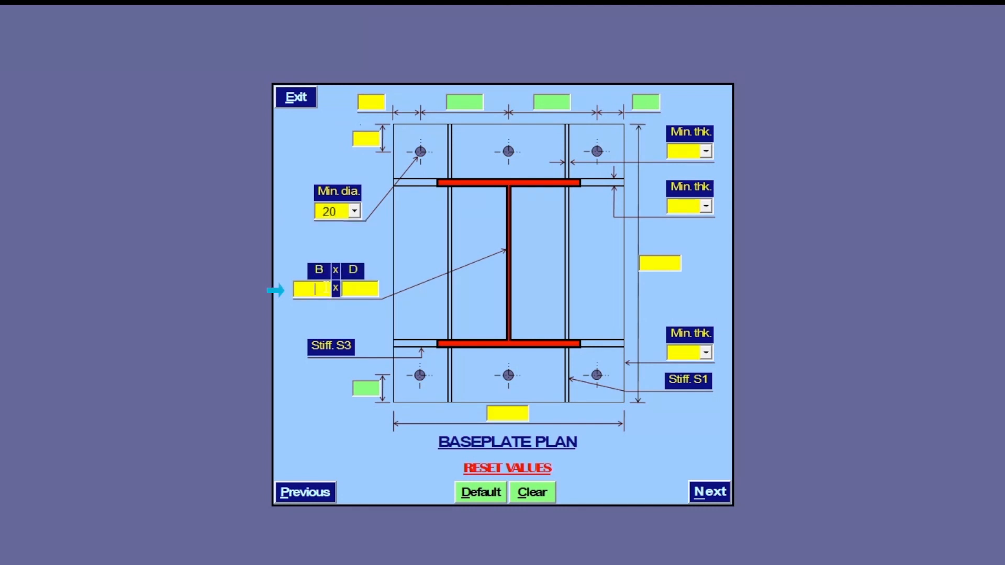
text(350)
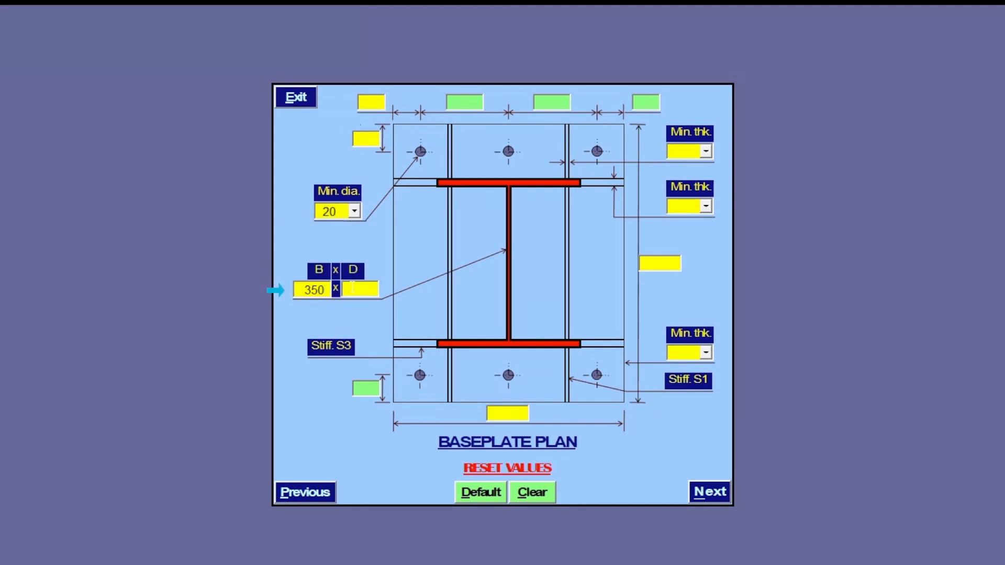
text(750)
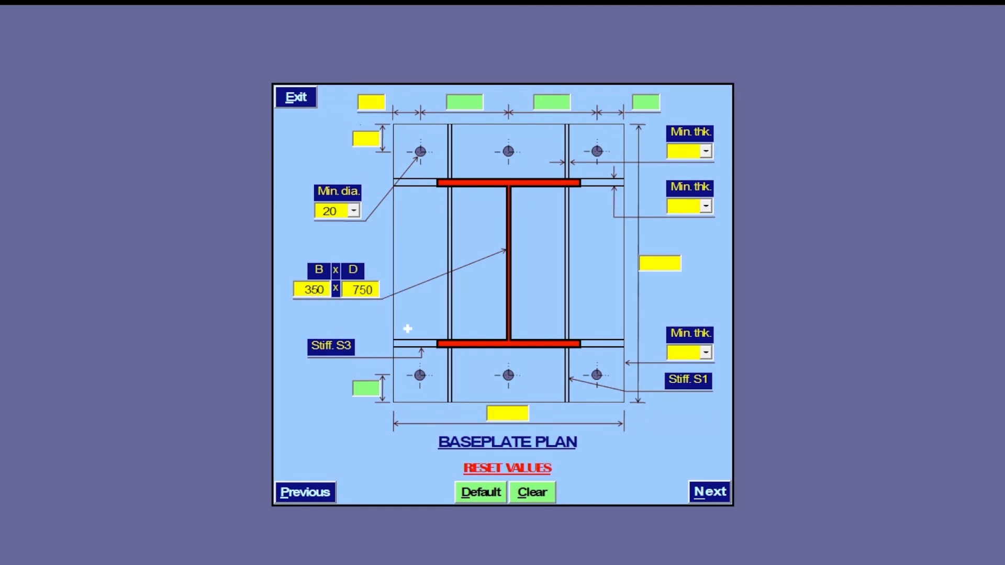
click(480, 491)
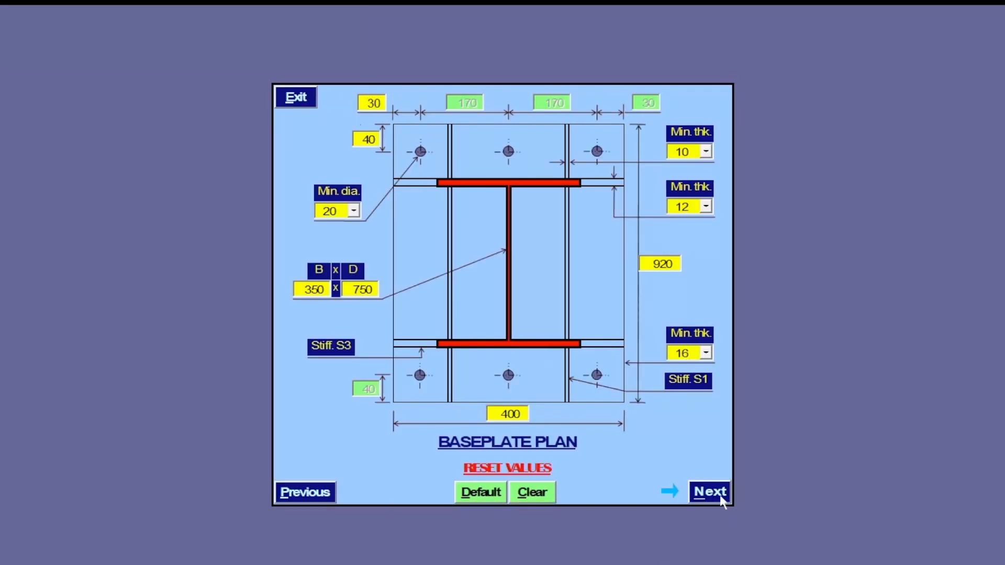
Step: Check the plan, accept the edge distances, restore defaults and adjust the plate to 450 × 920
click(708, 492)
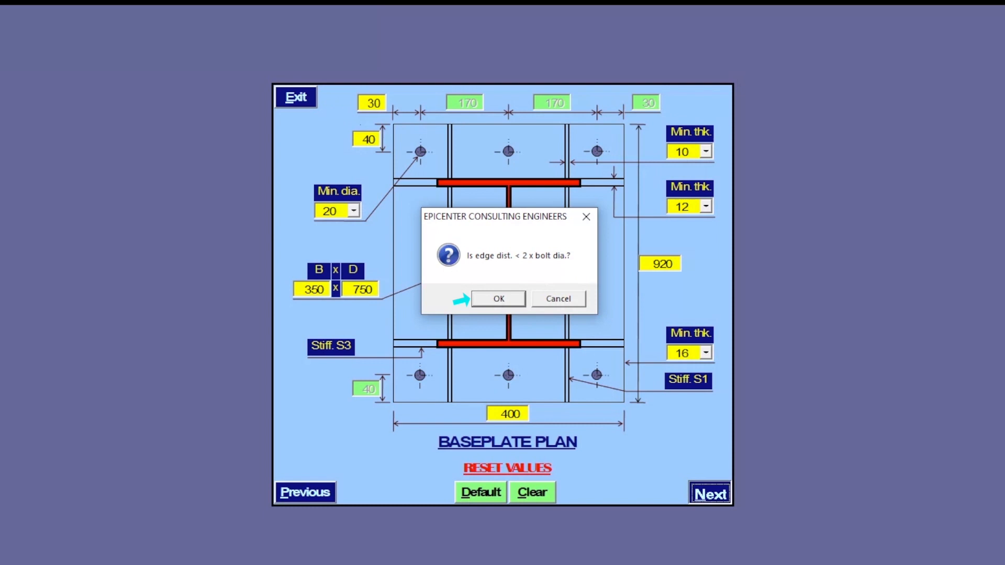
click(497, 299)
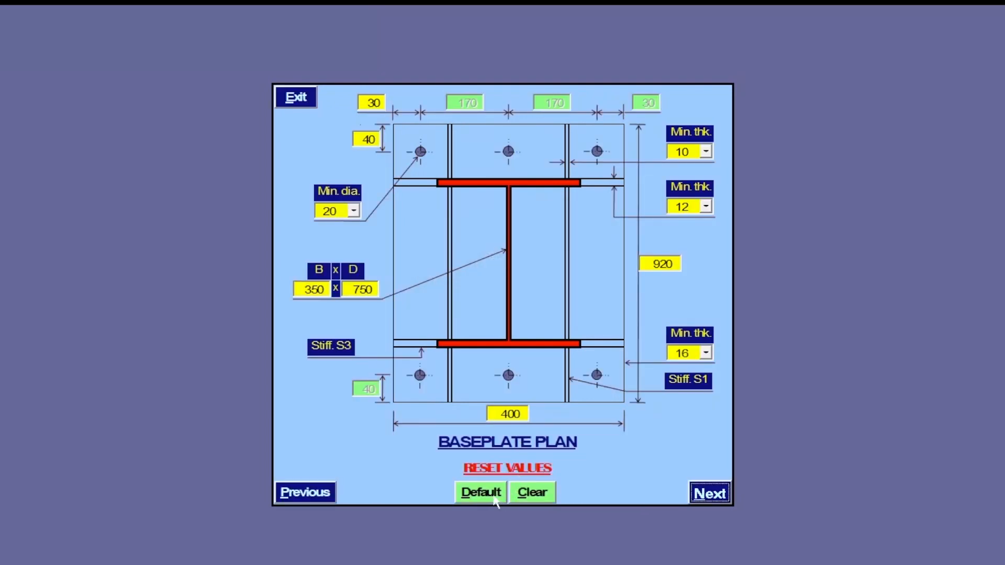
click(480, 492)
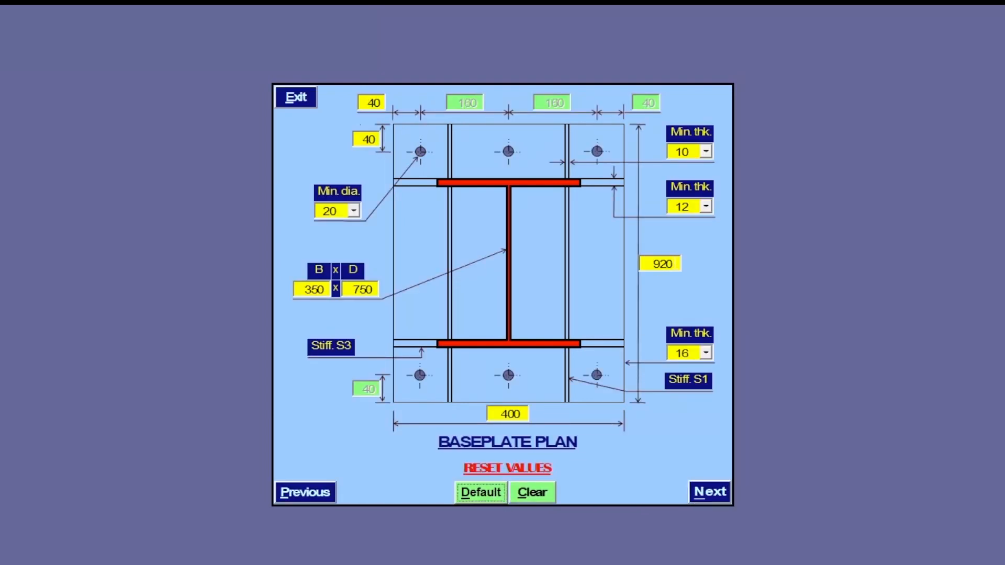
text(90)
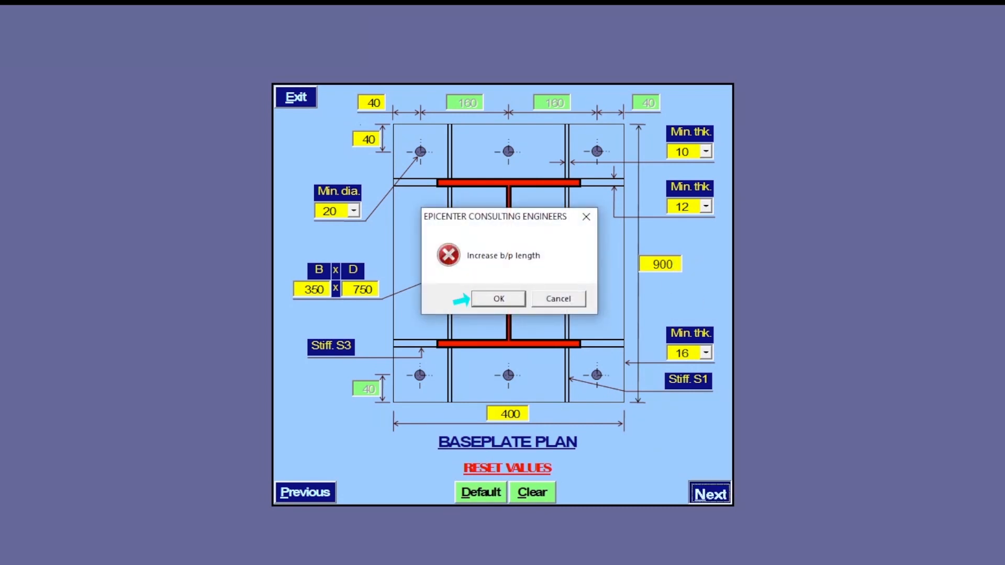
click(497, 299)
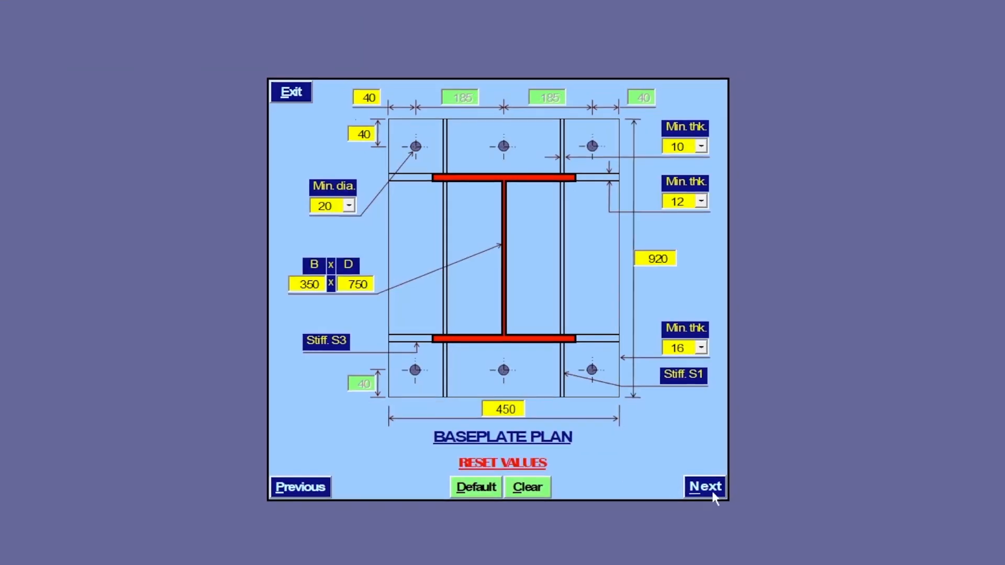
Step: Fill in the default material properties with concrete grade 35
click(704, 486)
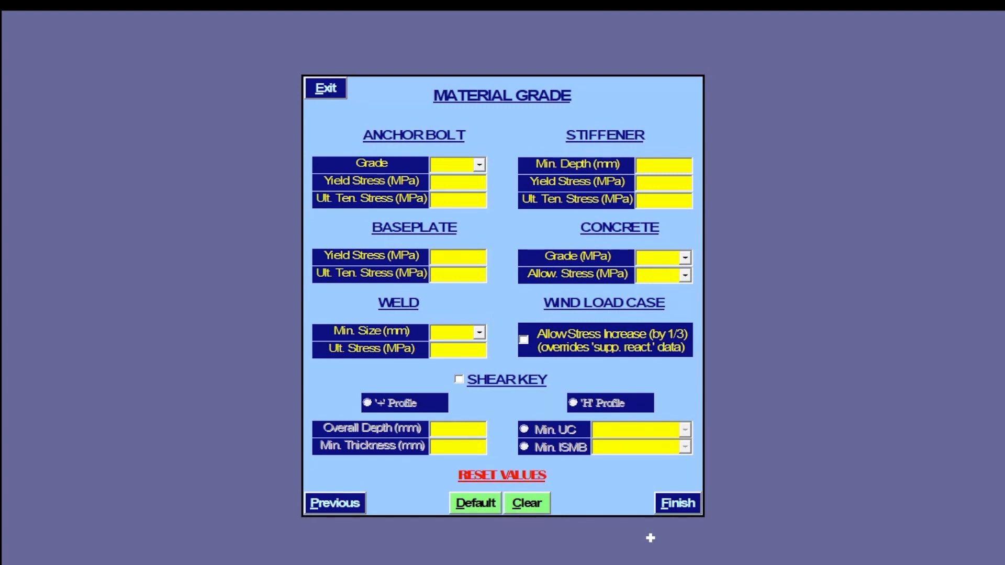
mouse_move(615, 523)
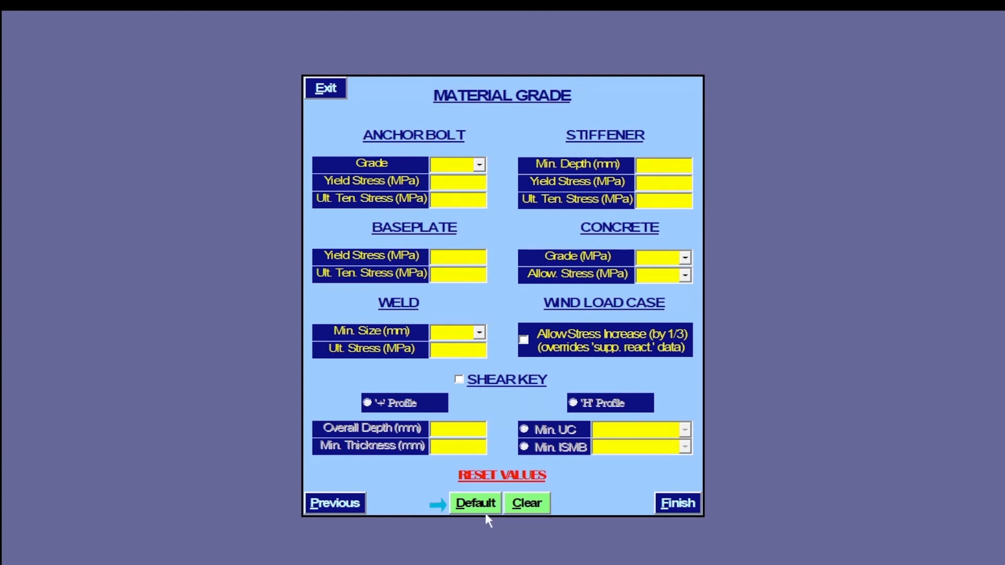
click(475, 502)
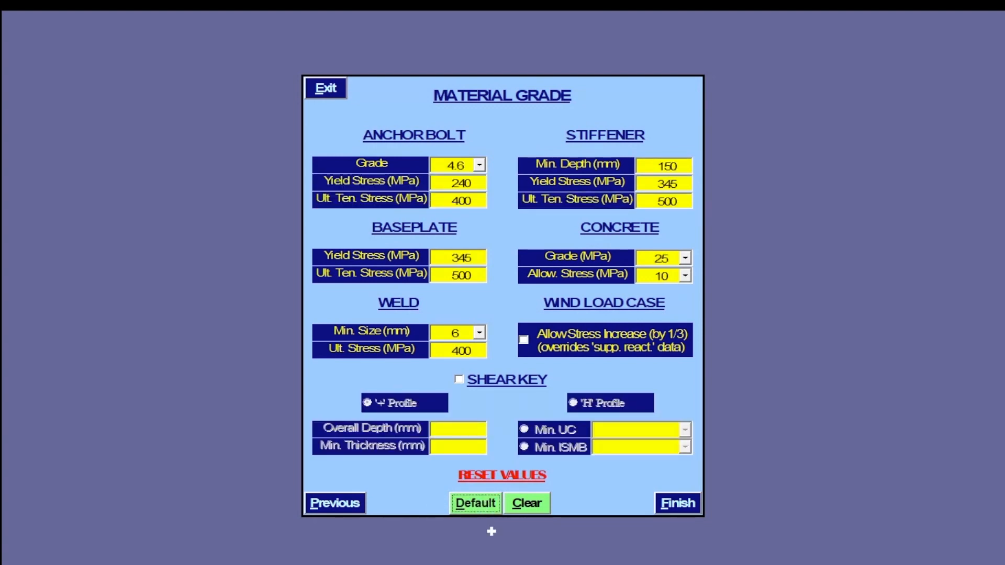
click(683, 257)
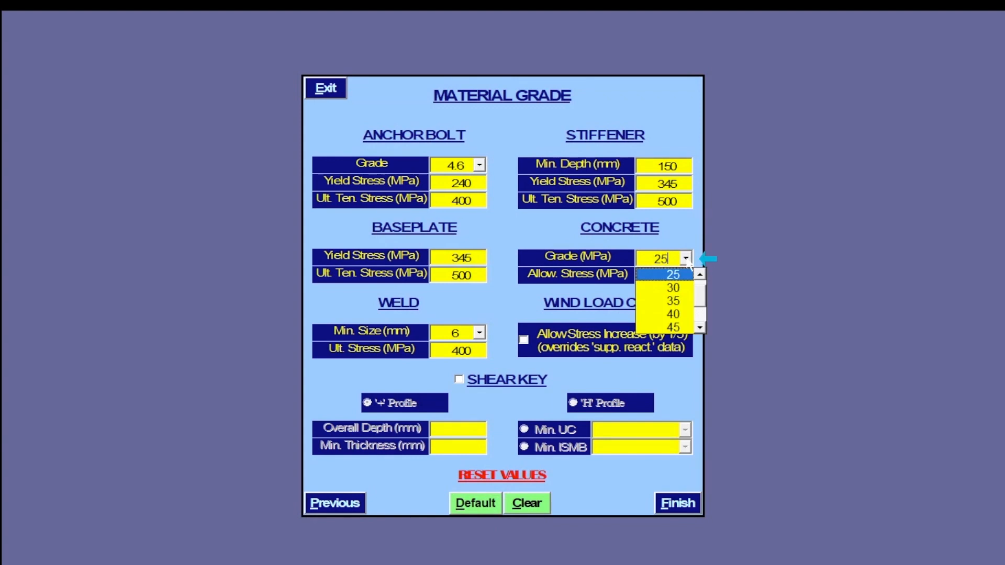
click(672, 301)
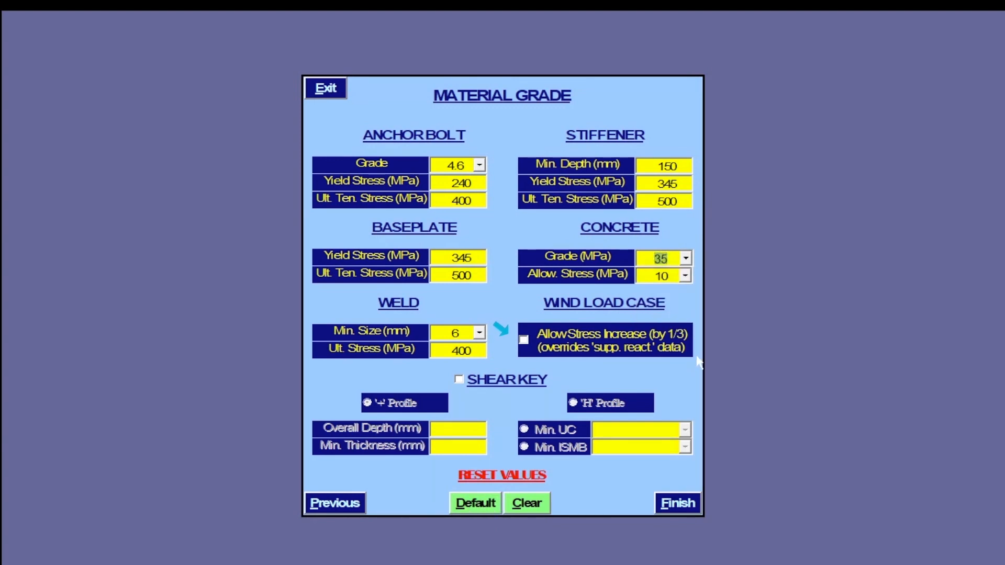
Step: Allow the one-third wind stress increase, add an H-profile shear key, run the design, and dismiss the base-pressure warning
click(523, 340)
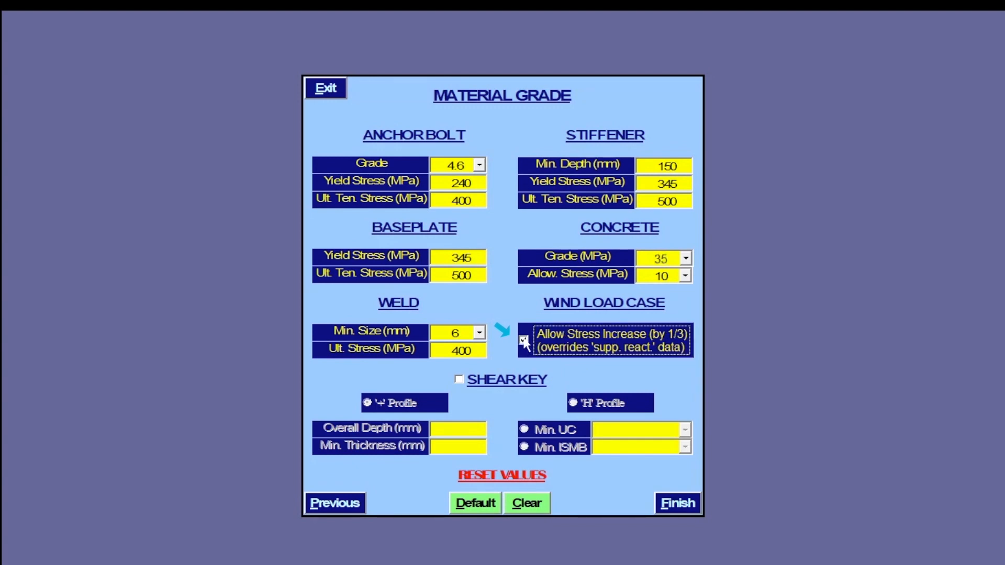
click(522, 340)
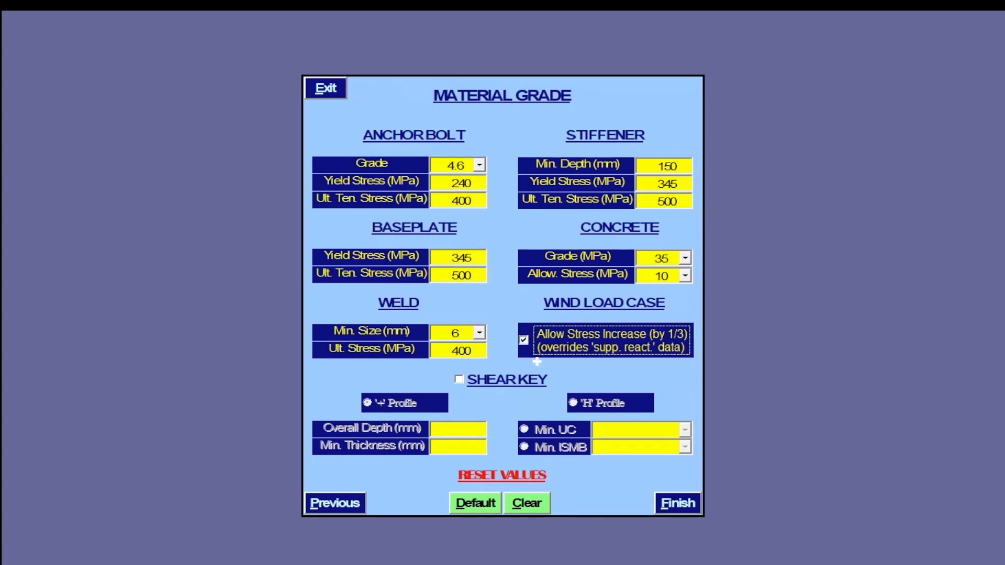
click(459, 379)
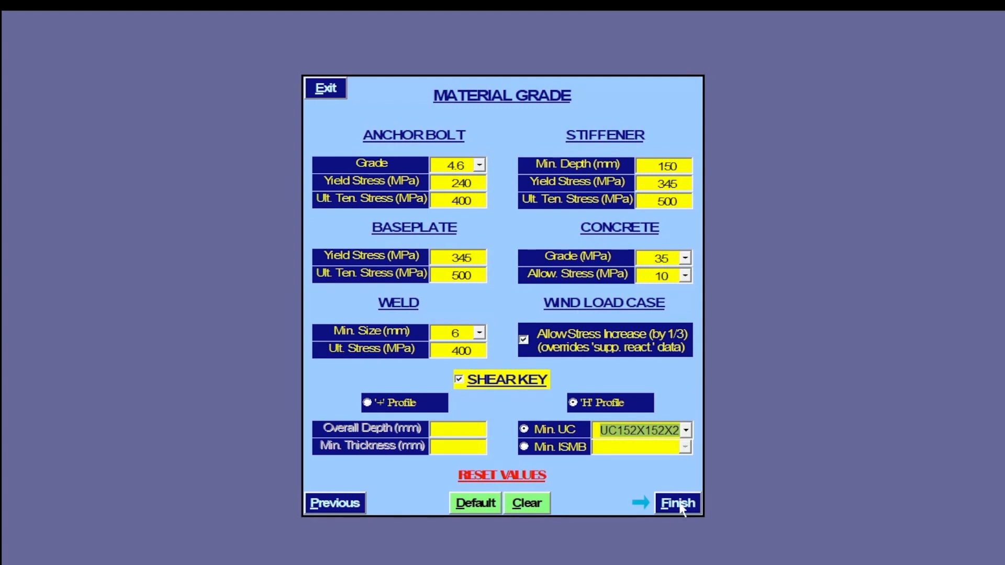
click(677, 502)
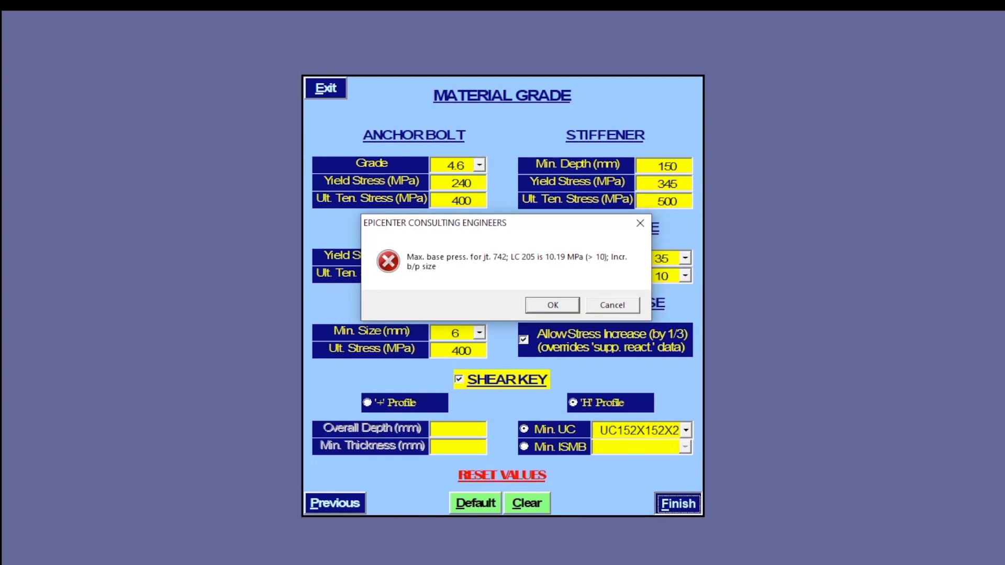
click(551, 304)
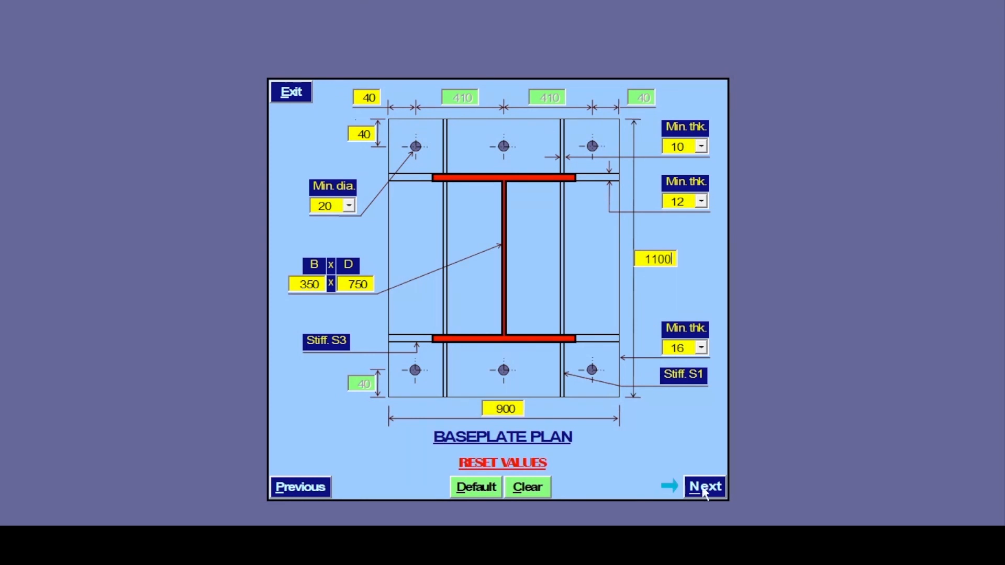
Step: Rerun the design with the 900 × 1100 plate and confirm 'Design completed!'
click(704, 486)
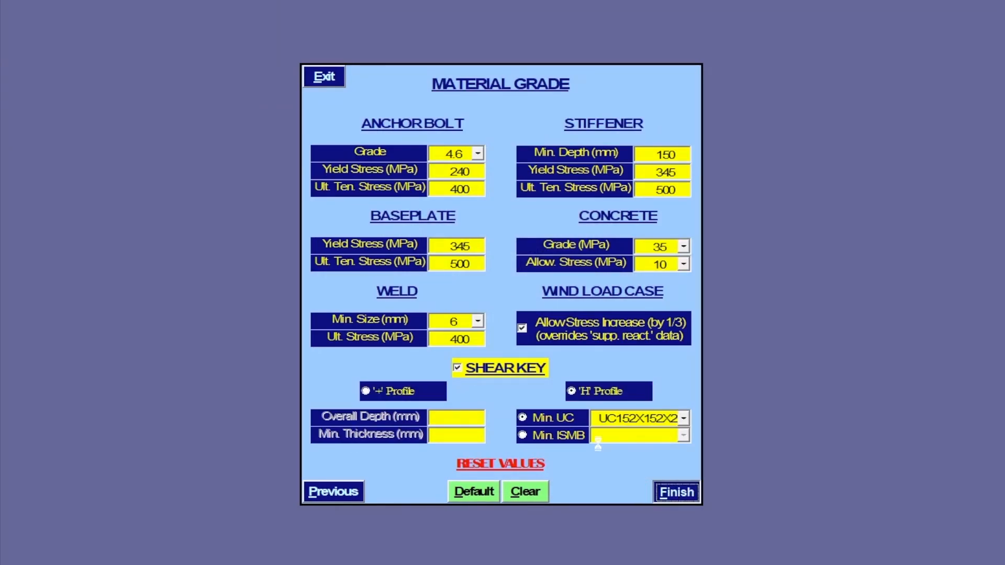
click(676, 492)
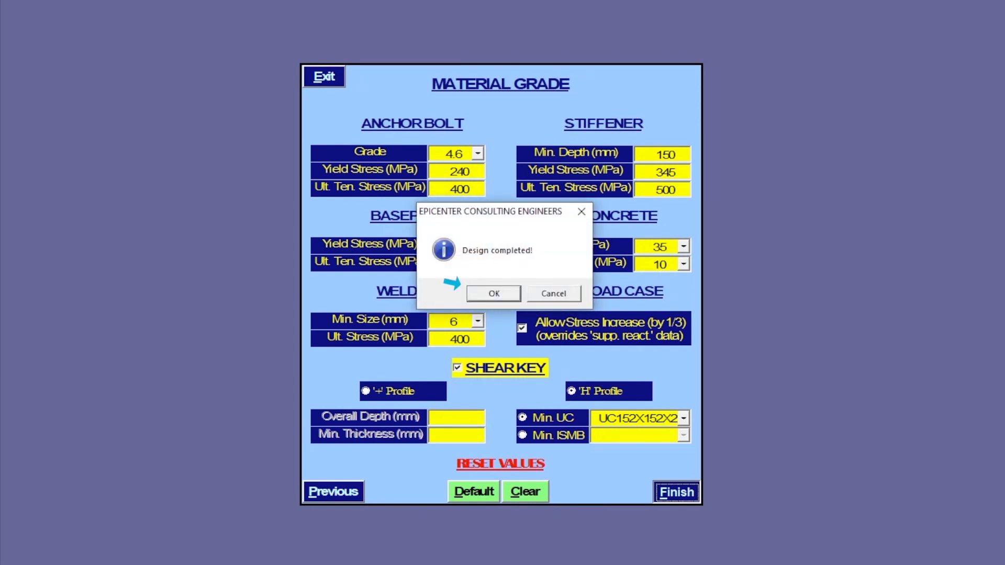
click(493, 293)
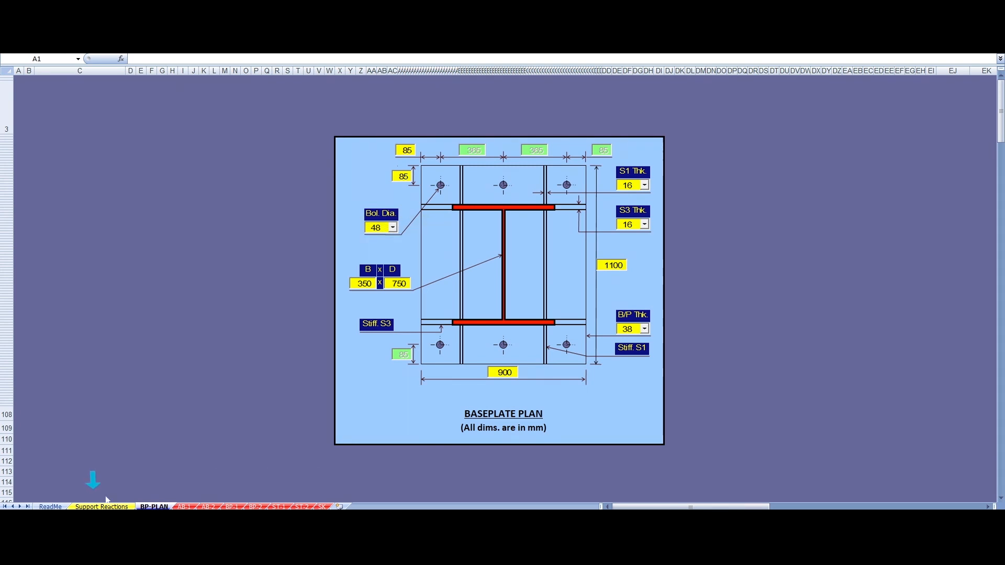
Step: Restart the design from Support Reactions and choose the BP9 baseplate layout
click(101, 506)
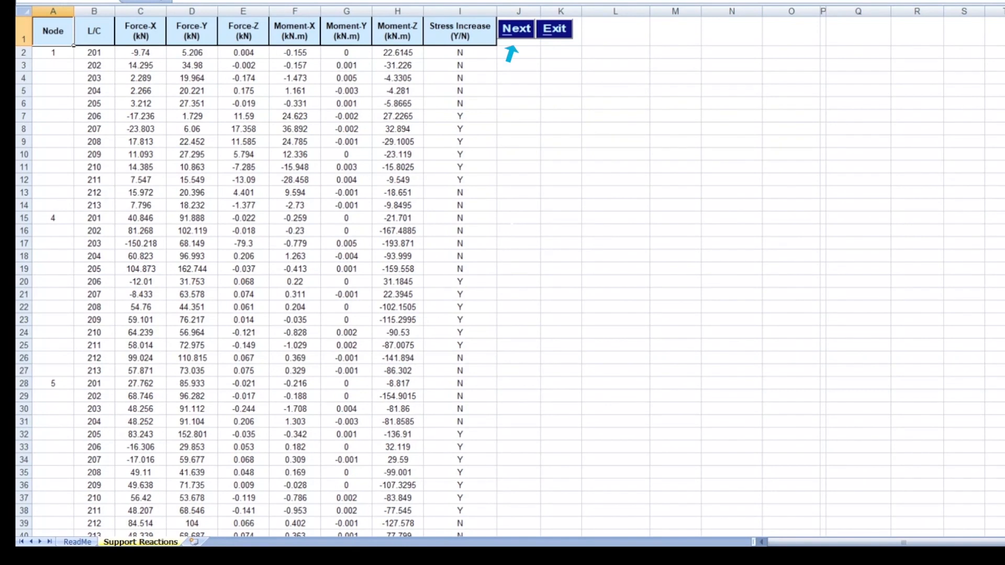
click(516, 29)
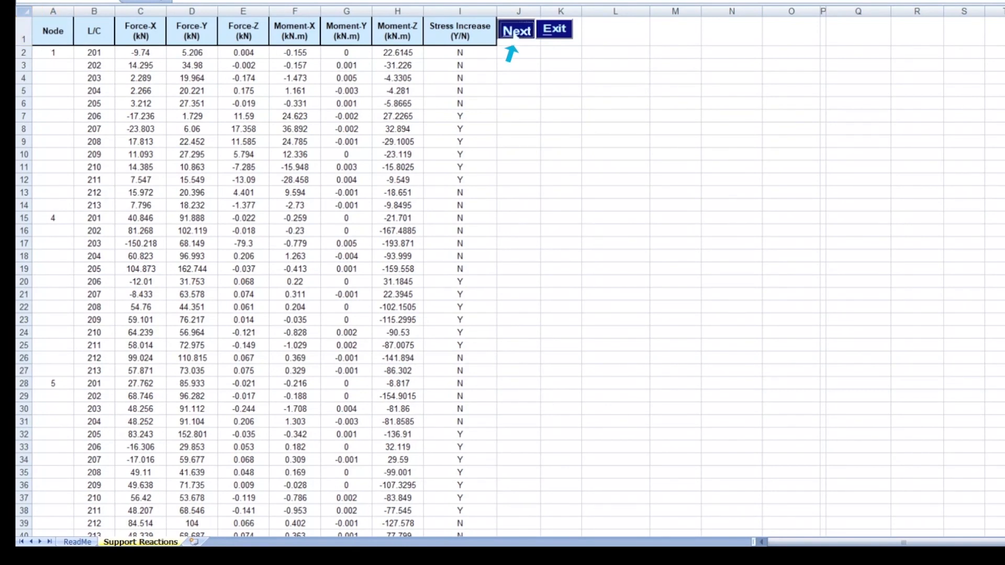
click(516, 29)
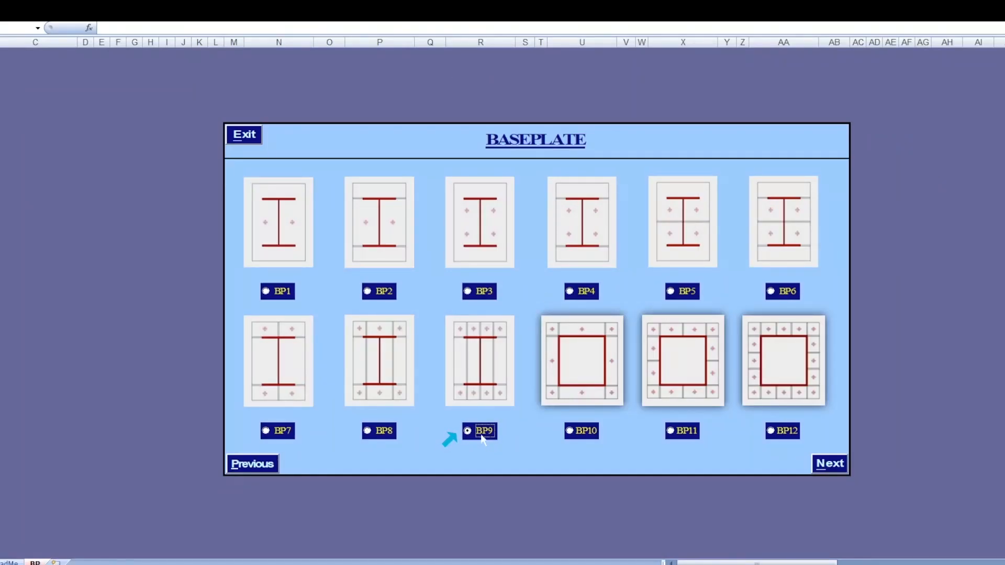
click(467, 431)
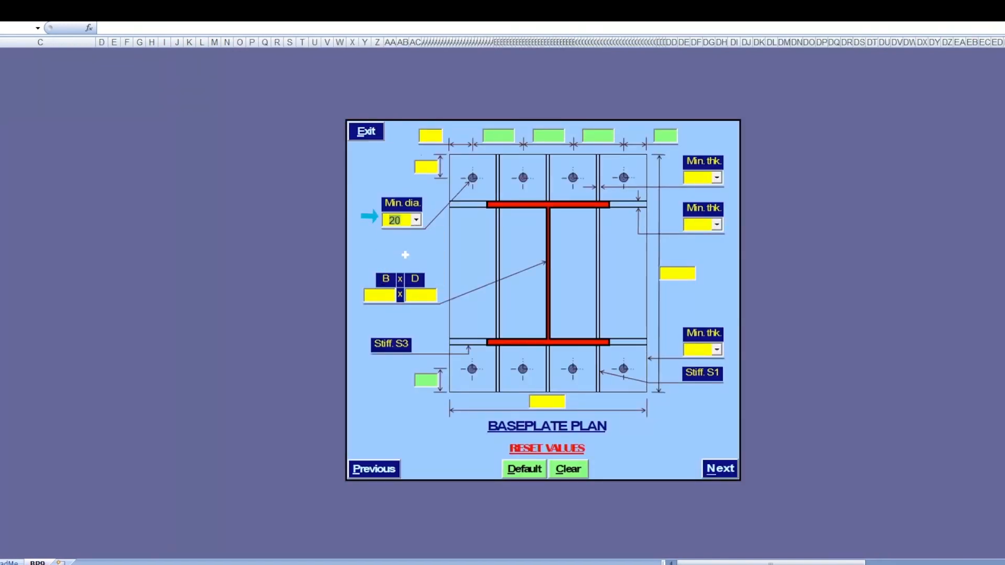
Step: Enter a 350 × 750 section and 900 × 1100 plate, then pass the dimension check
text(350)
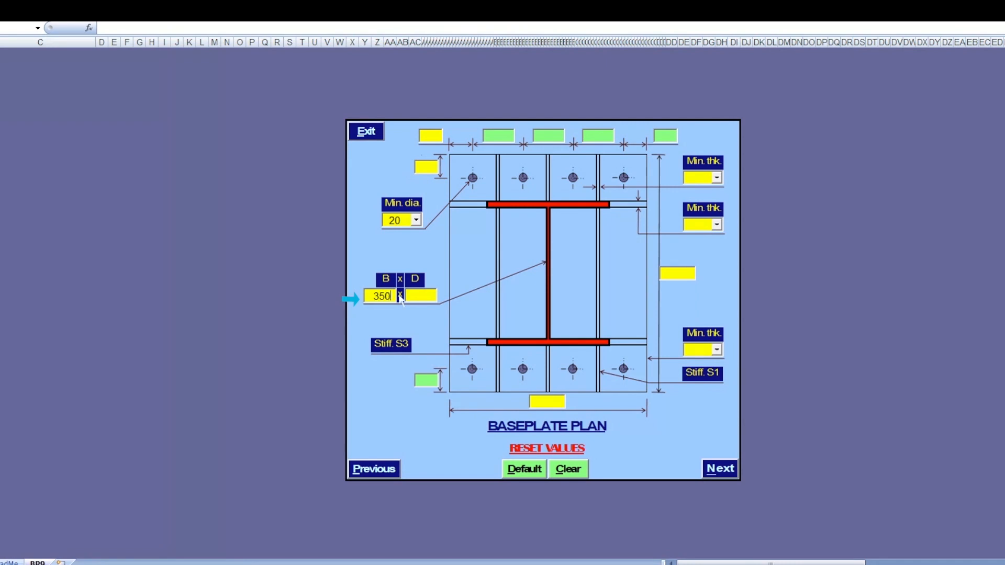
text(750)
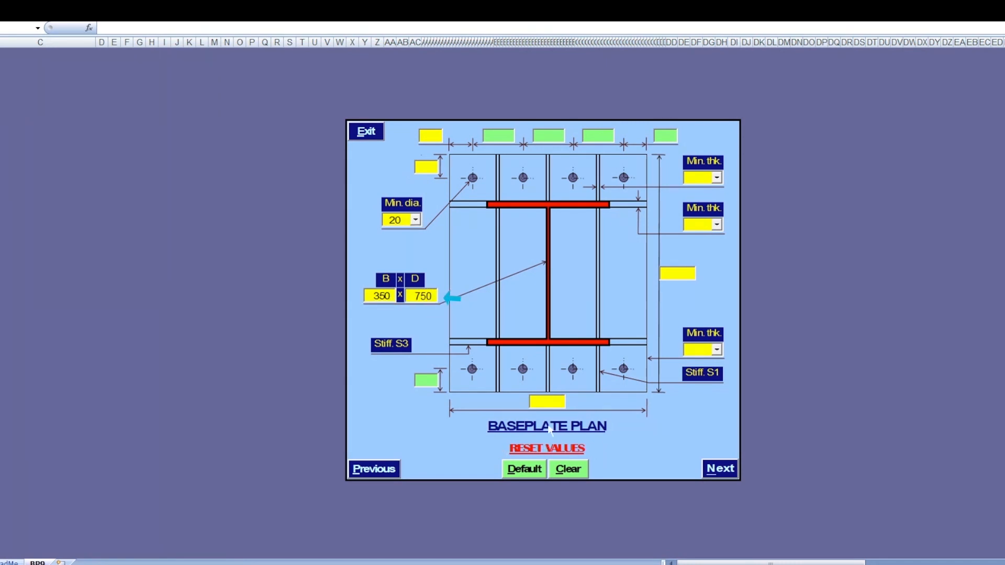
click(523, 468)
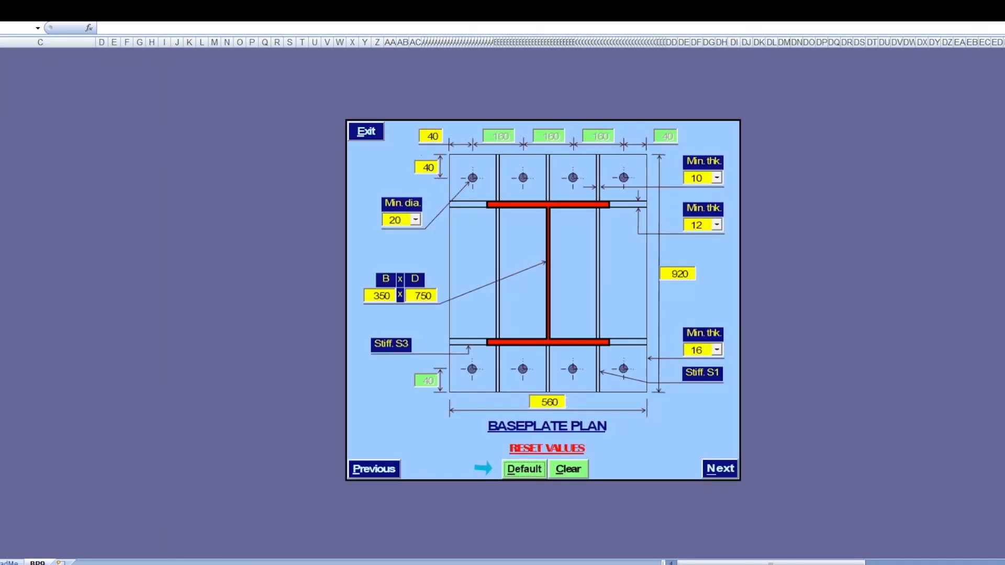
text(900)
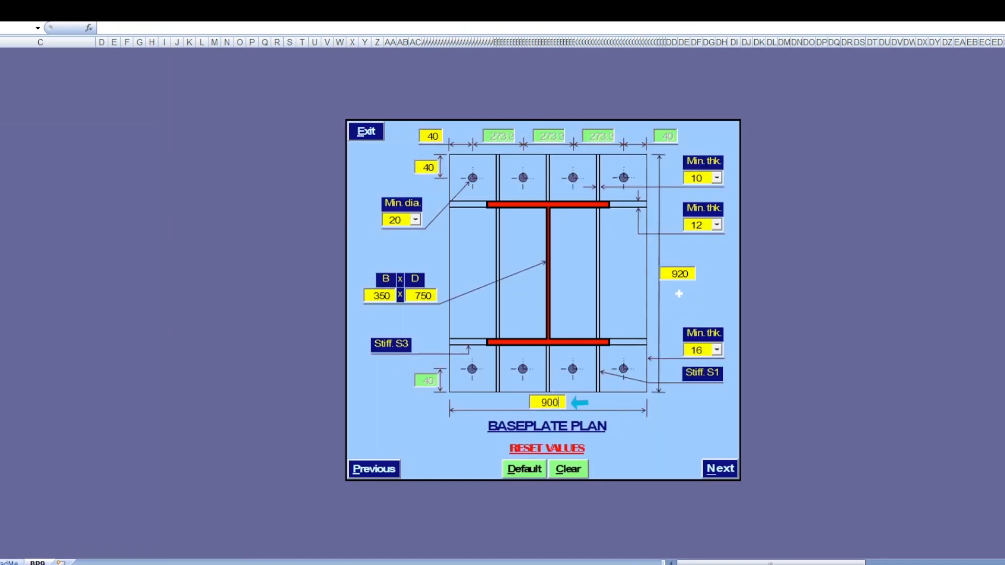
text(1100)
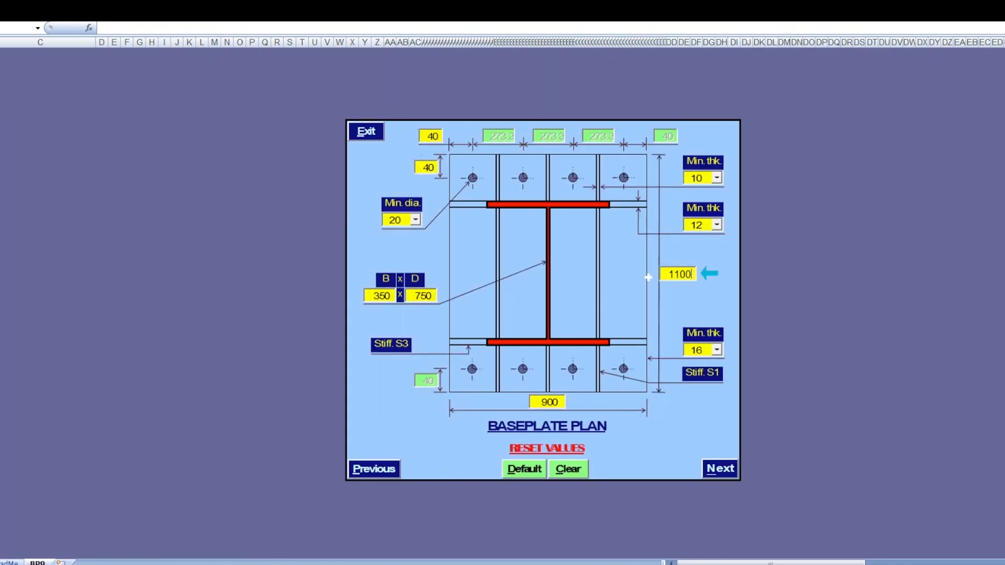
click(719, 468)
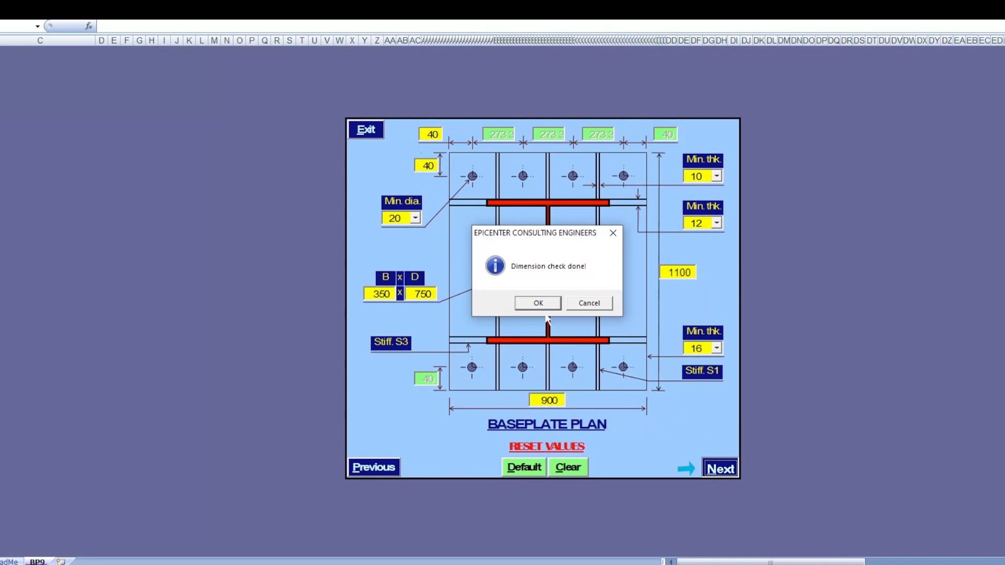
click(537, 302)
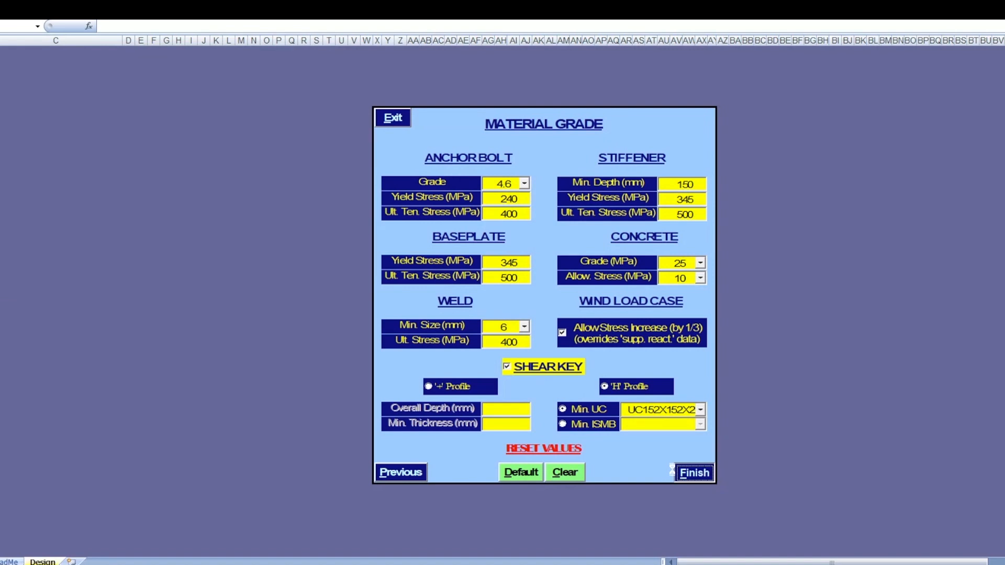
Step: Finish the BP9 material grade form and confirm 'Design completed!'
click(694, 472)
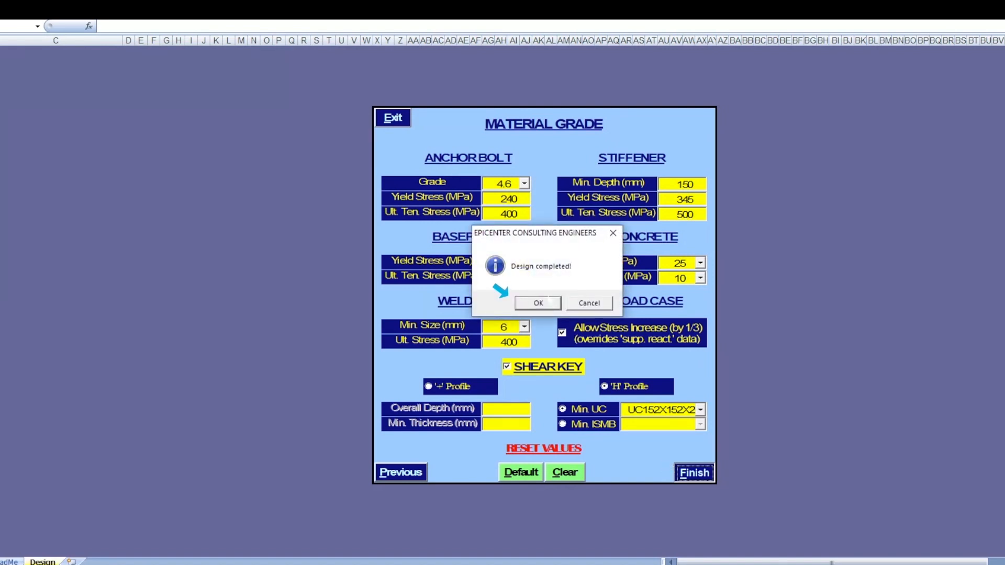
click(537, 303)
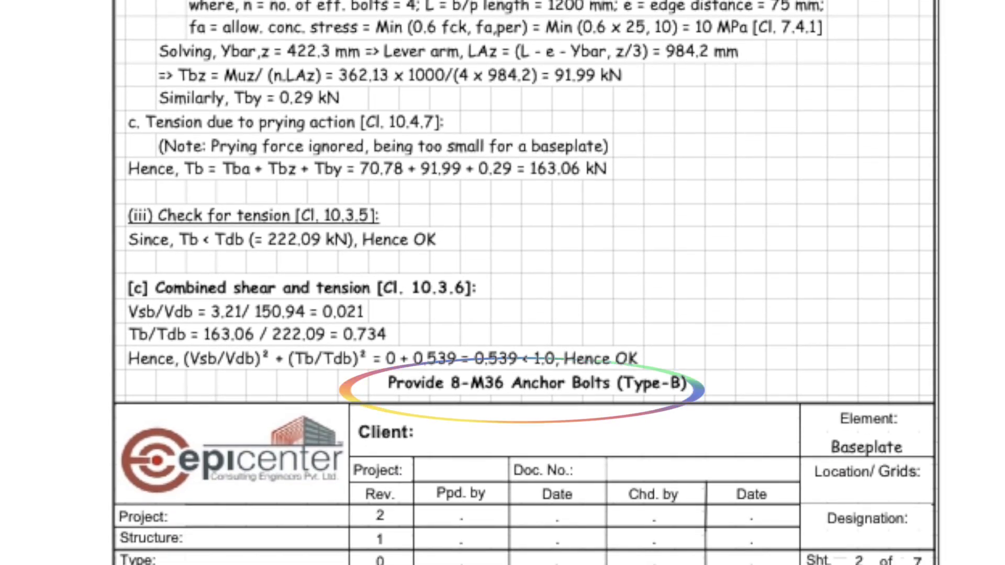
Step: Scroll the calculation sheets to the 'Provide 8-M36 Anchor Bolts (Type-B)' conclusion
scroll(down, 3)
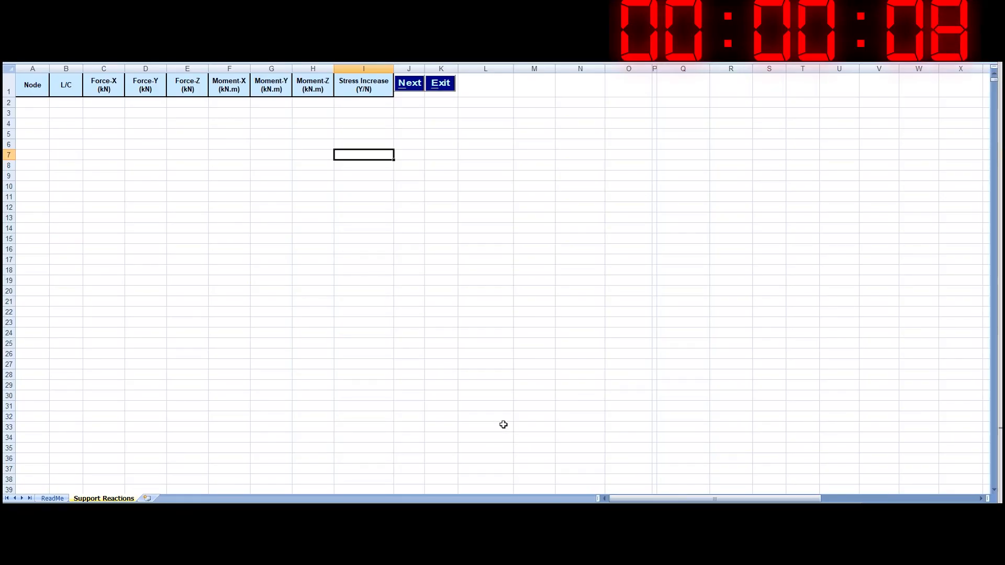
click(32, 103)
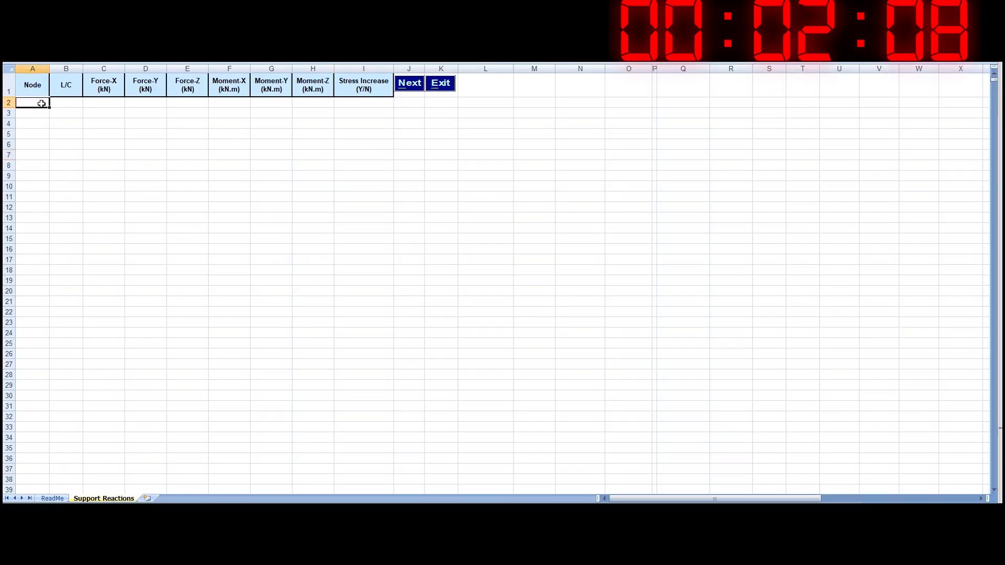